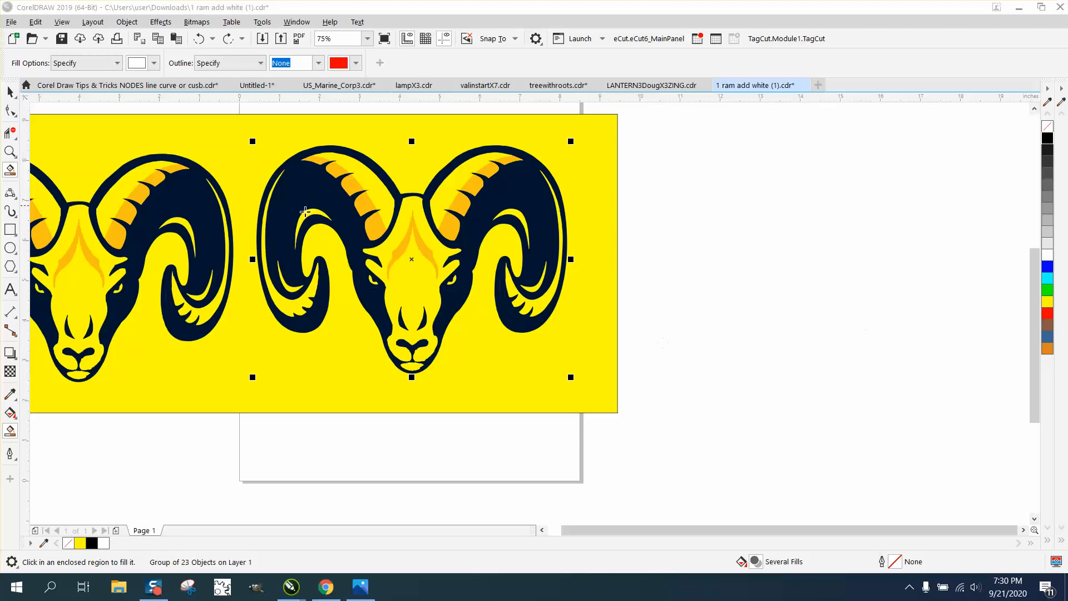
Step: Zoom to the middle ram and Smart Fill its face and horn gap with white
{"action": "left_click", "coordinate": [9, 152]}
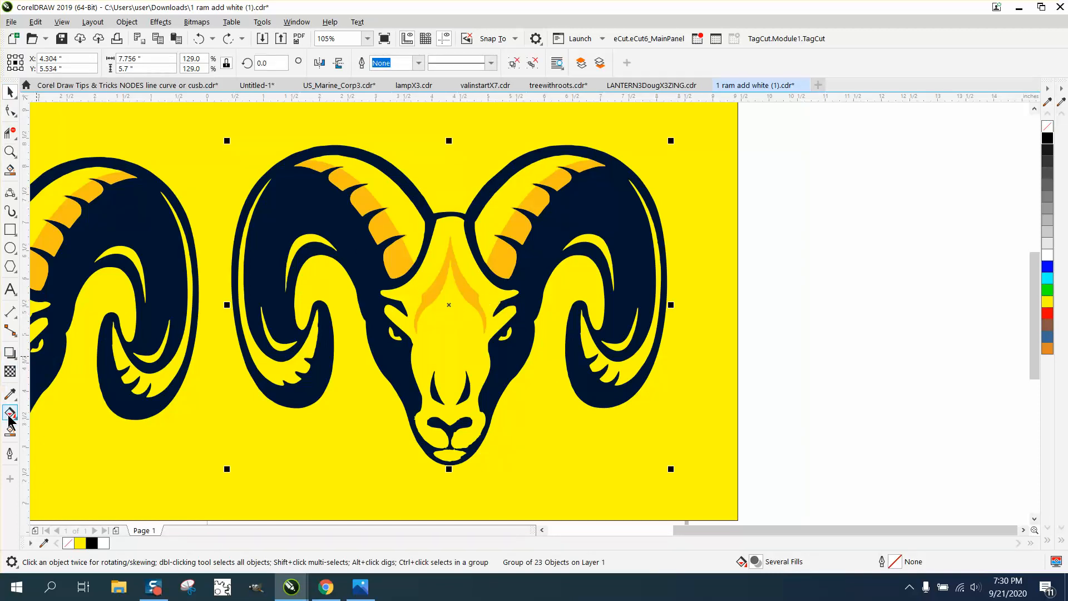
{"action": "left_click", "coordinate": [9, 412]}
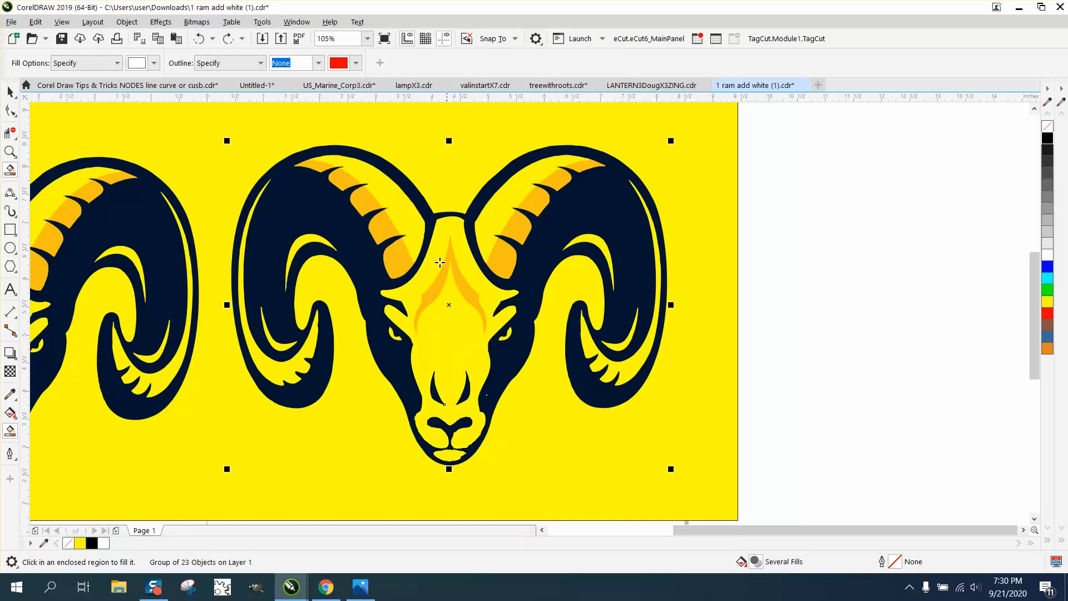
{"action": "mouse_move", "coordinate": [434, 280]}
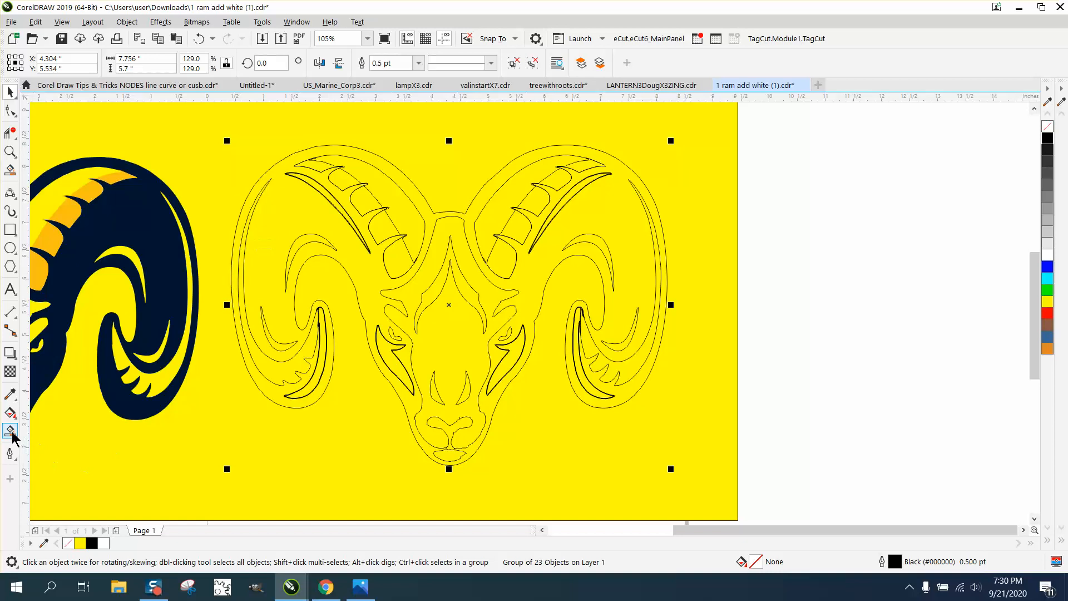
{"action": "left_click", "coordinate": [443, 363]}
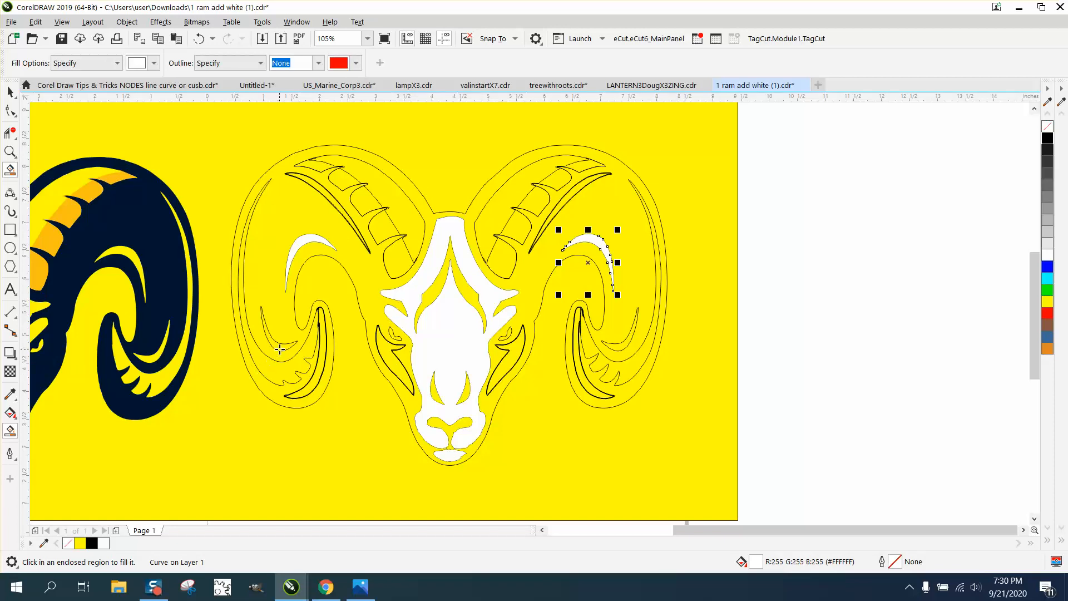
Step: Smart Fill the right horn's lower curl, then undo the two unwanted horn fills
{"action": "left_click_drag", "start_coordinate": [587, 262], "coordinate": [619, 330]}
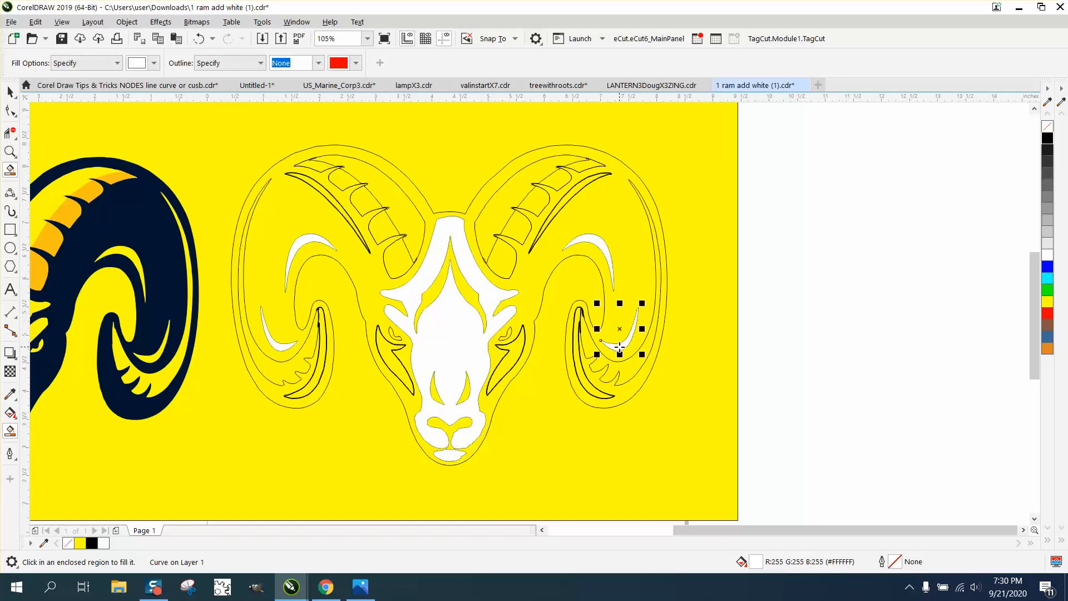
{"action": "mouse_move", "coordinate": [243, 141]}
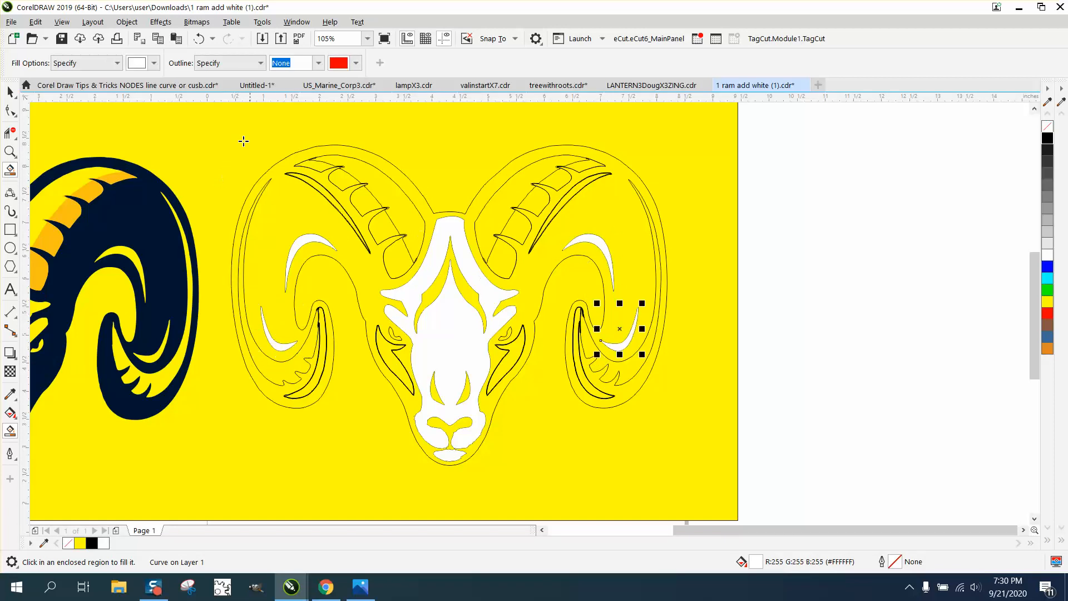
{"action": "left_click", "coordinate": [198, 38]}
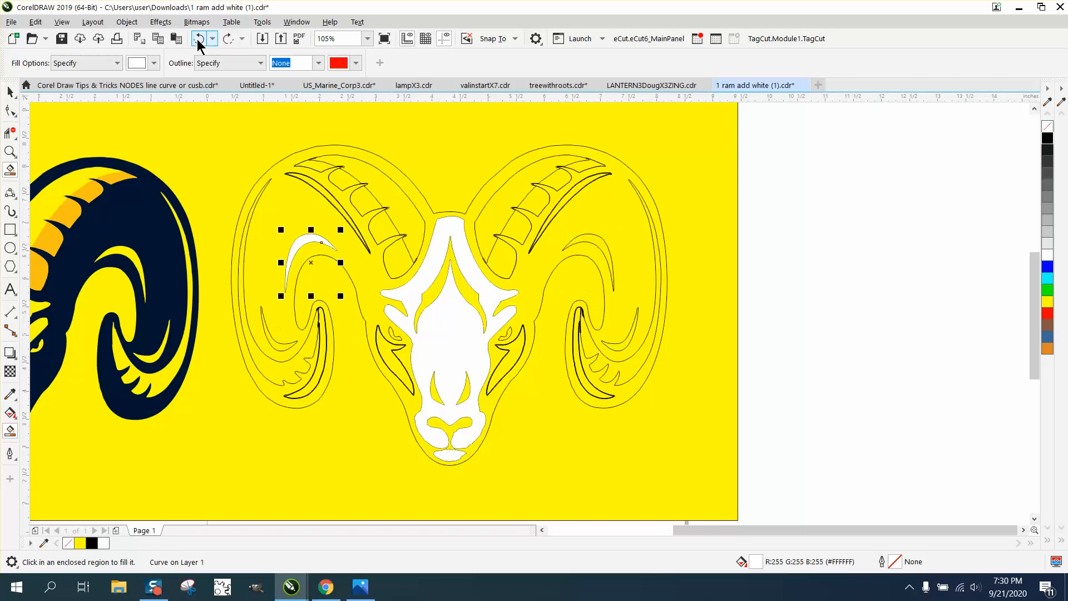
{"action": "left_click", "coordinate": [198, 38]}
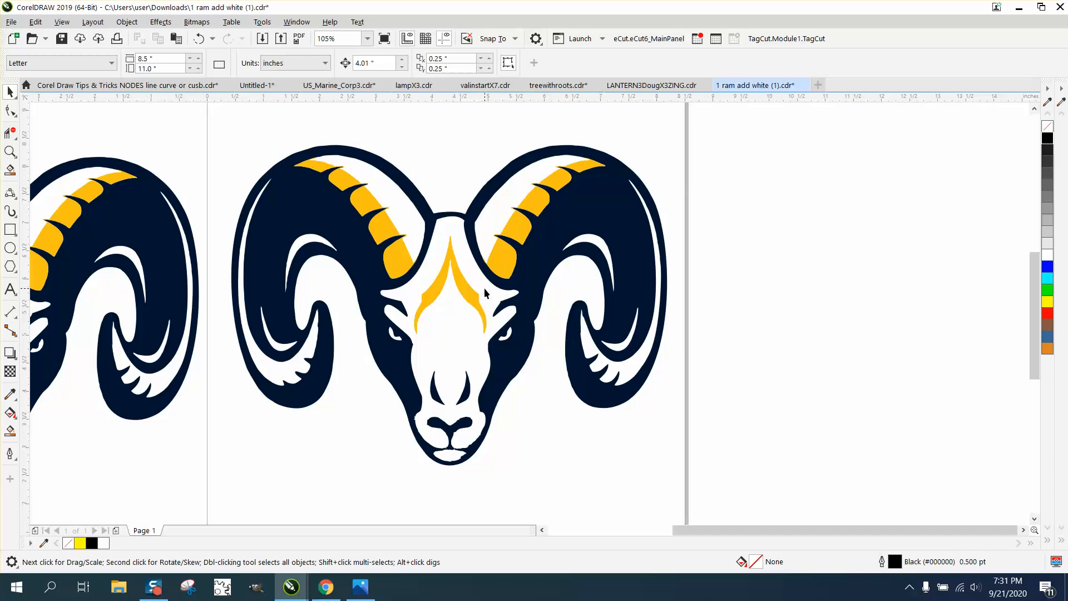
{"action": "mouse_move", "coordinate": [492, 299]}
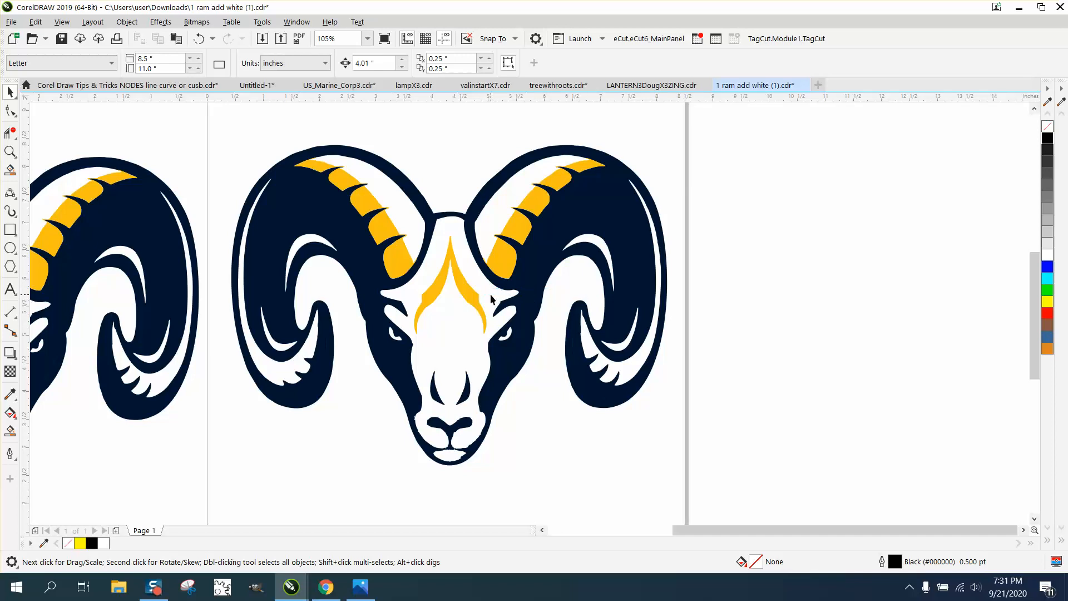
Step: Return the view to Enhanced so the ram shows in full colour without the yellow background
{"action": "left_click", "coordinate": [448, 305]}
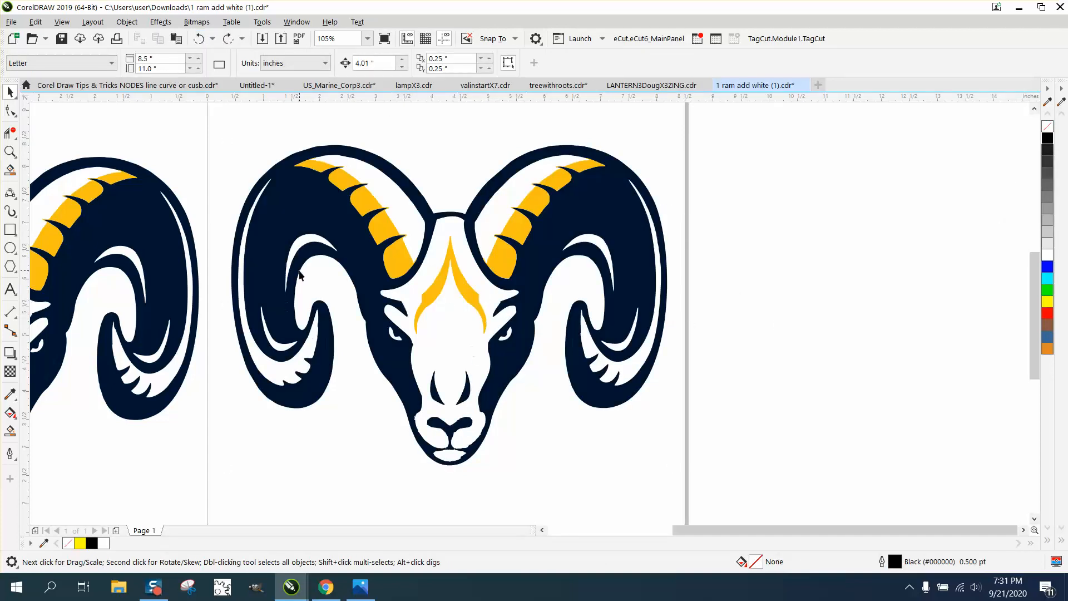
{"action": "mouse_move", "coordinate": [469, 340]}
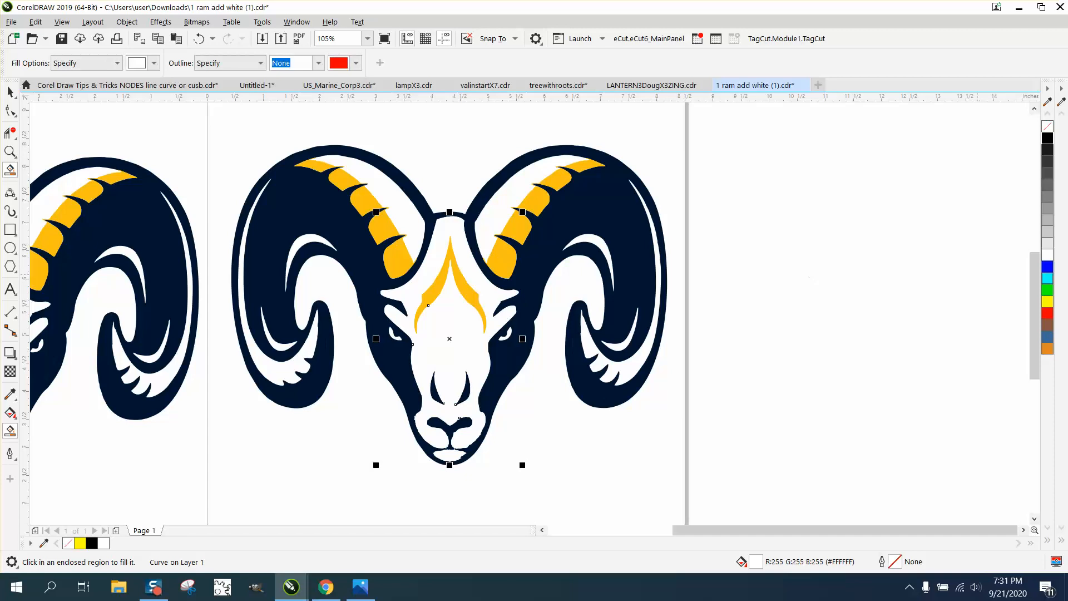
Step: Fill the newly drawn rectangle with yellow from the colour palette
{"action": "left_click", "coordinate": [1047, 266]}
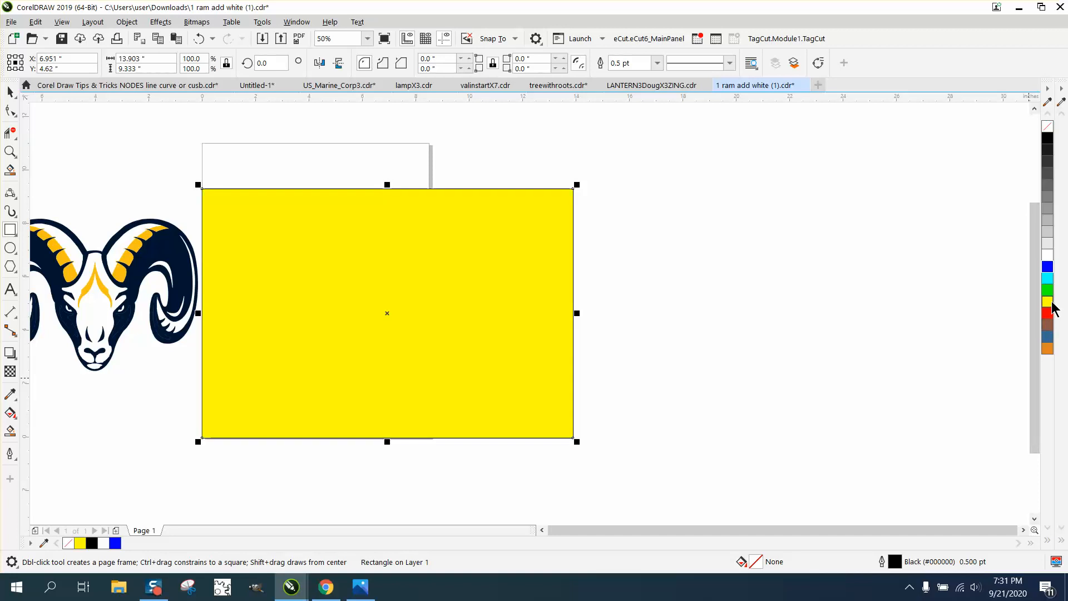
Step: Send the yellow rectangle to the back of the page via Object > Order
{"action": "left_click", "coordinate": [127, 21]}
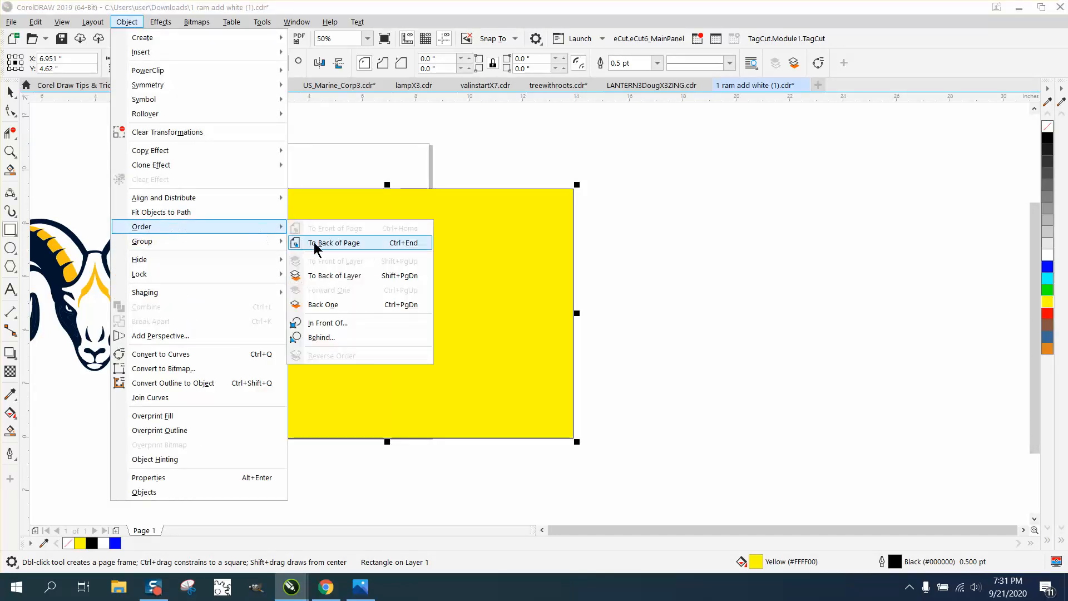
{"action": "left_click", "coordinate": [334, 243]}
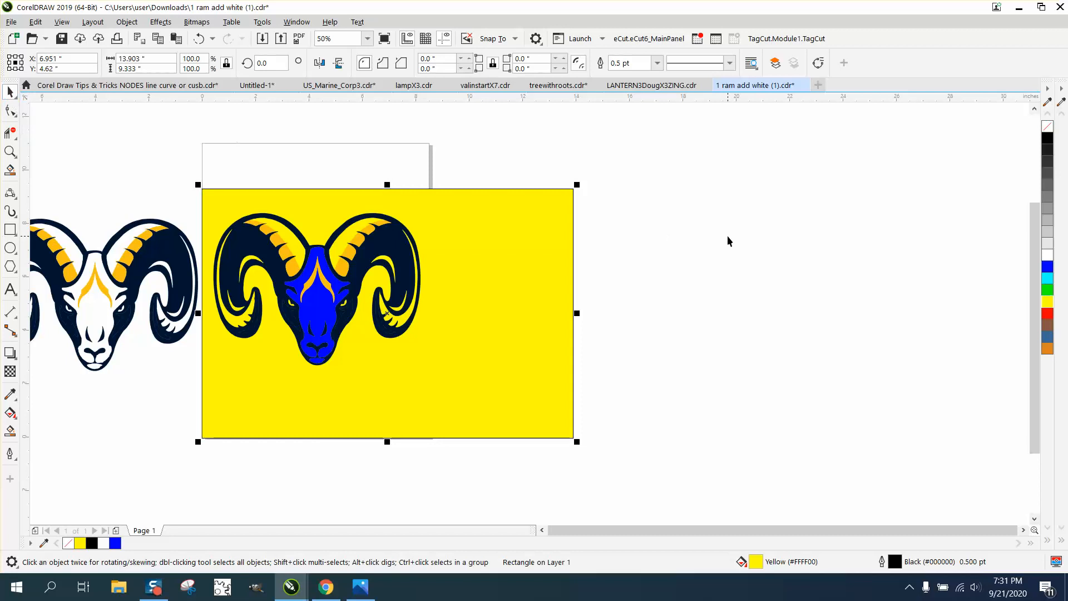
{"action": "mouse_move", "coordinate": [326, 283]}
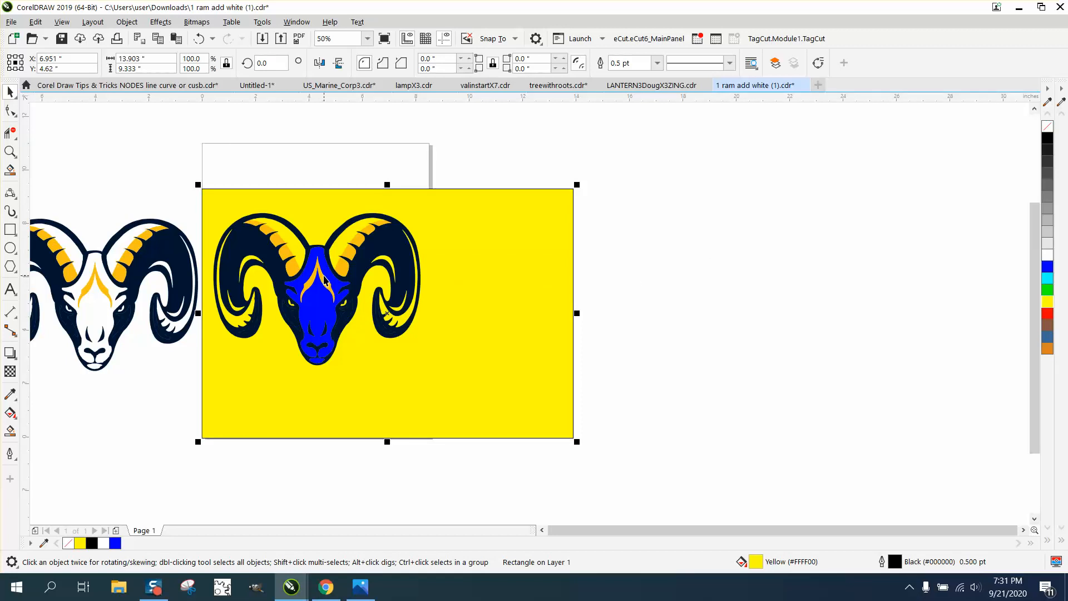